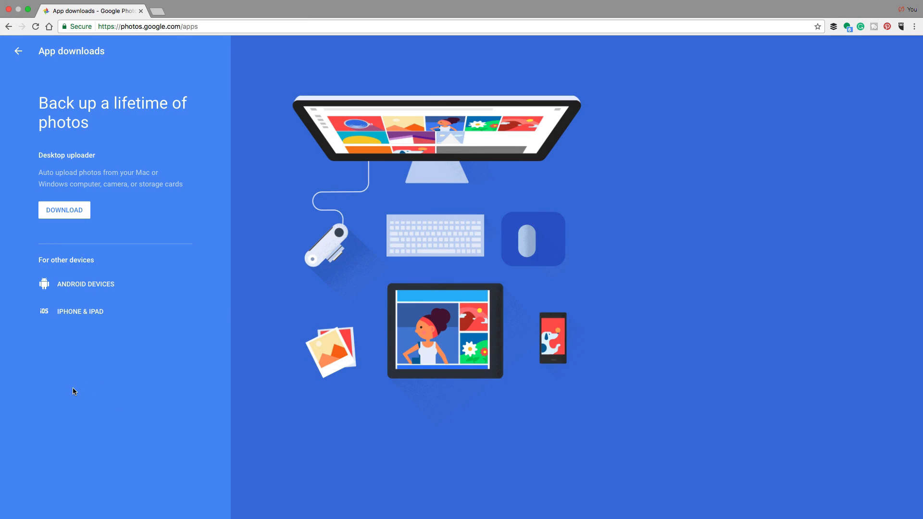
pyautogui.moveTo(128, 382)
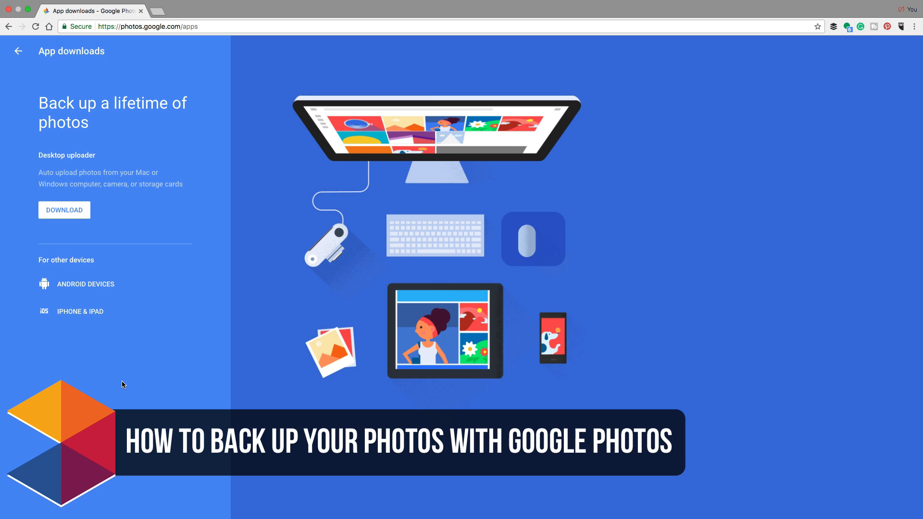
pyautogui.moveTo(124, 388)
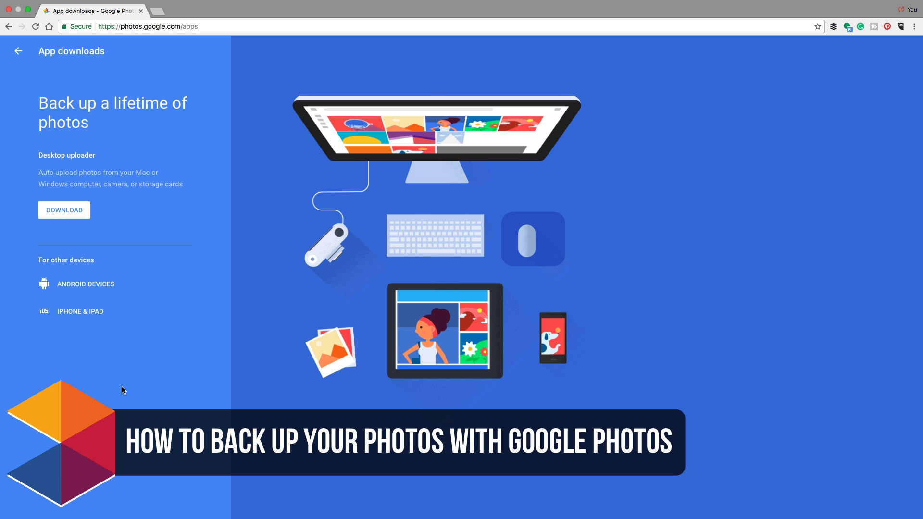
pyautogui.moveTo(133, 417)
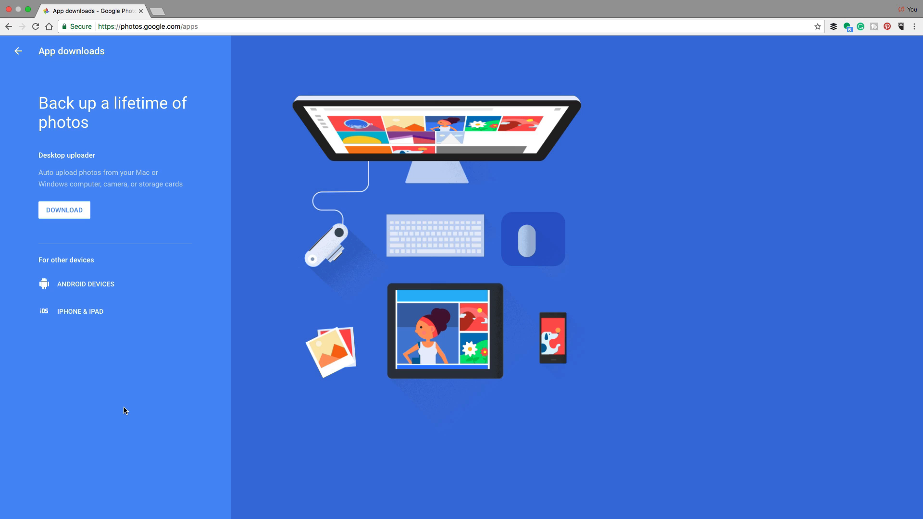
pyautogui.moveTo(121, 408)
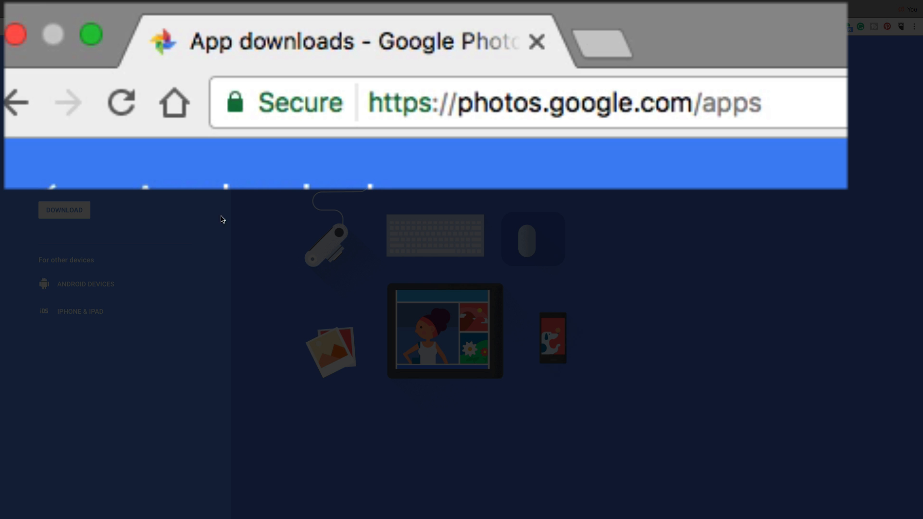
pyautogui.moveTo(174, 366)
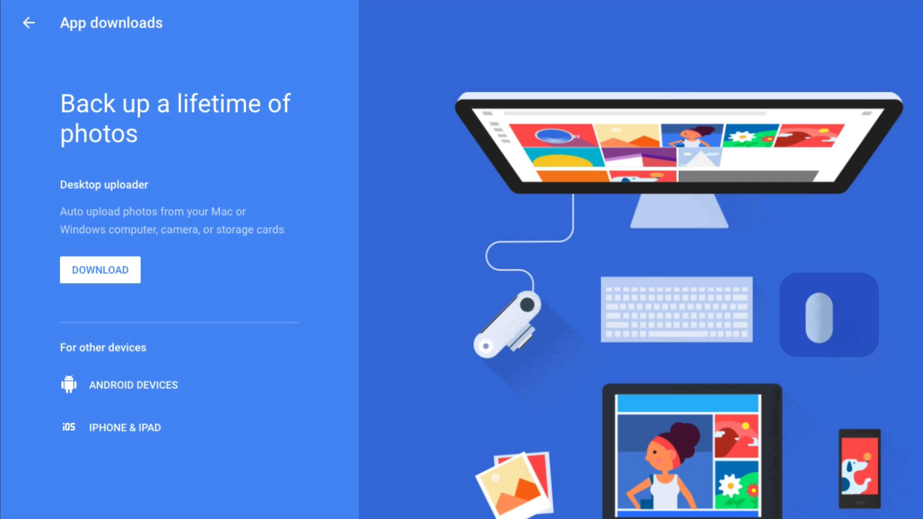
# Download the Google Photos desktop uploader from the App downloads page.
pyautogui.click(99, 270)
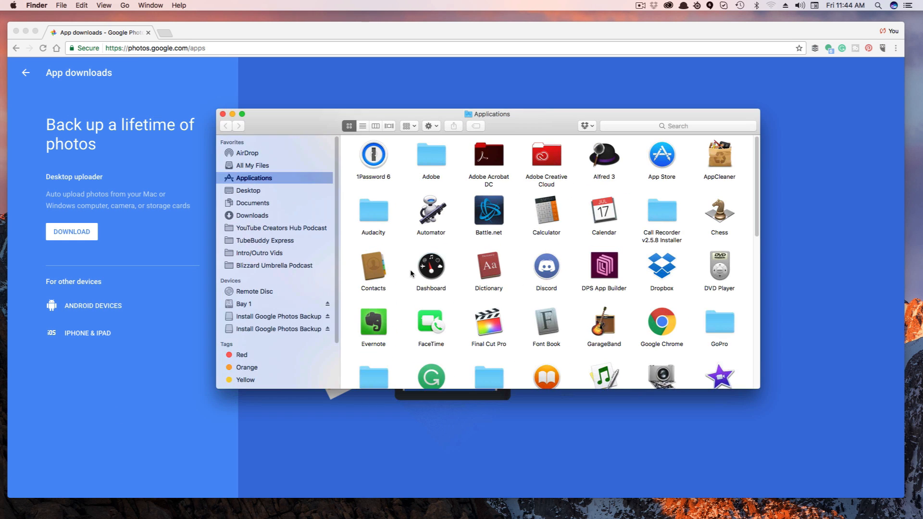
# Launch Google Photos Backup from Applications and allow it to open despite the security warning.
pyautogui.scroll(-3)
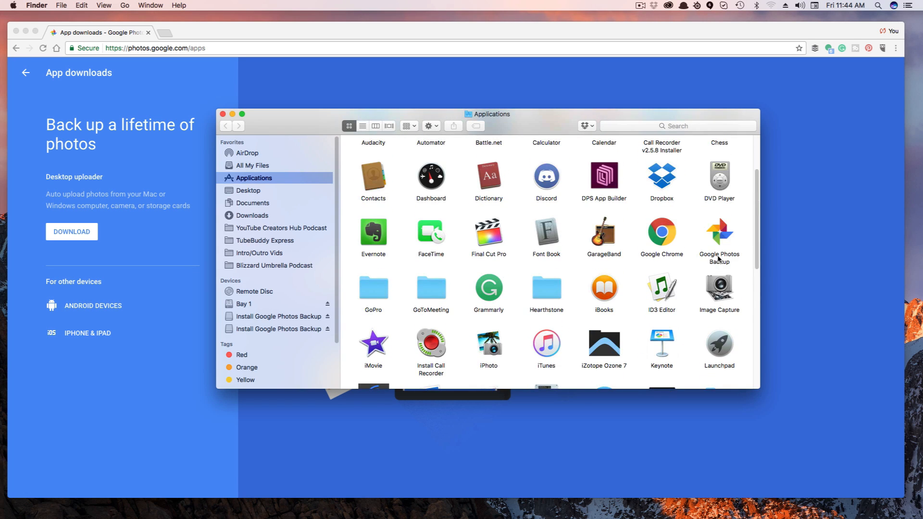
pyautogui.doubleClick(718, 235)
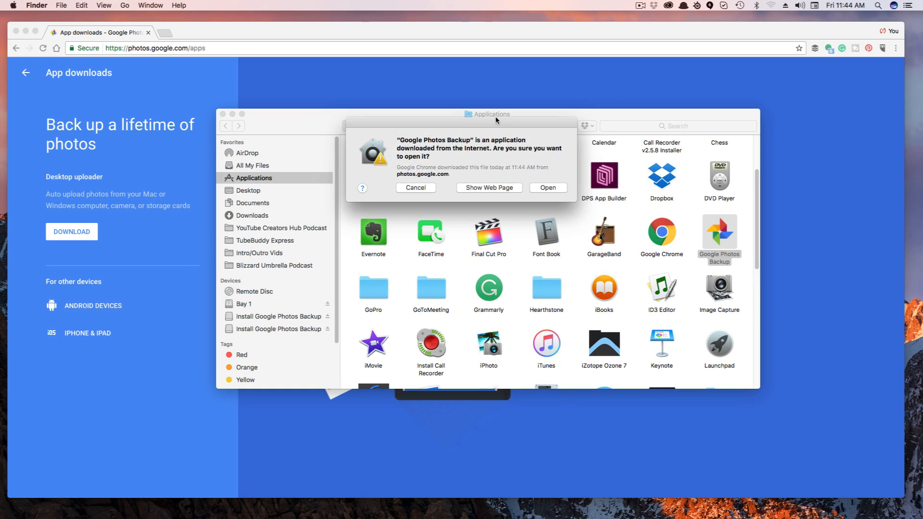
pyautogui.click(415, 188)
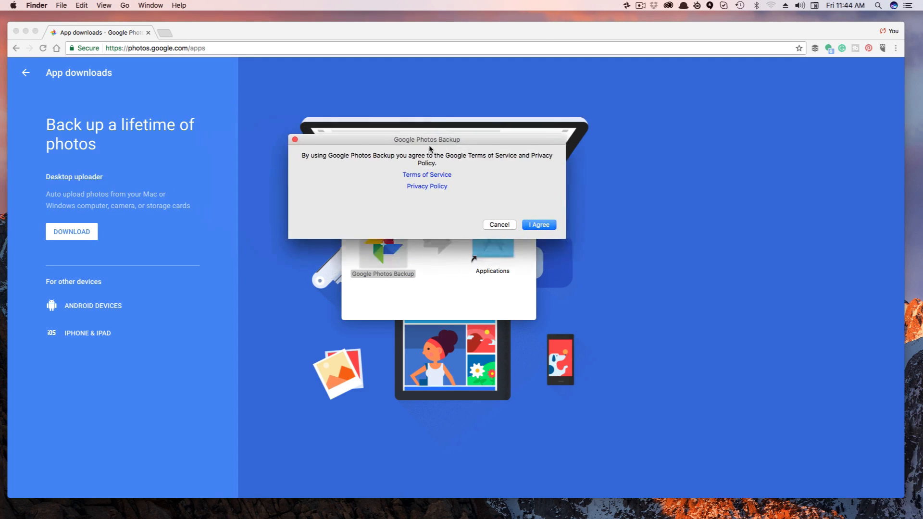
# Accept the Google Photos Backup terms of service and continue past the welcome screen.
pyautogui.moveTo(428, 139); pyautogui.dragTo(458, 160)
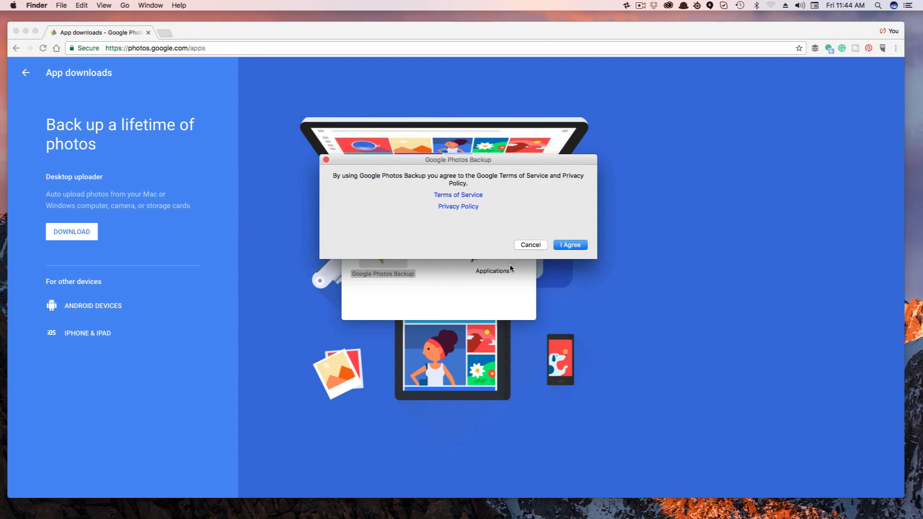
pyautogui.moveTo(611, 207)
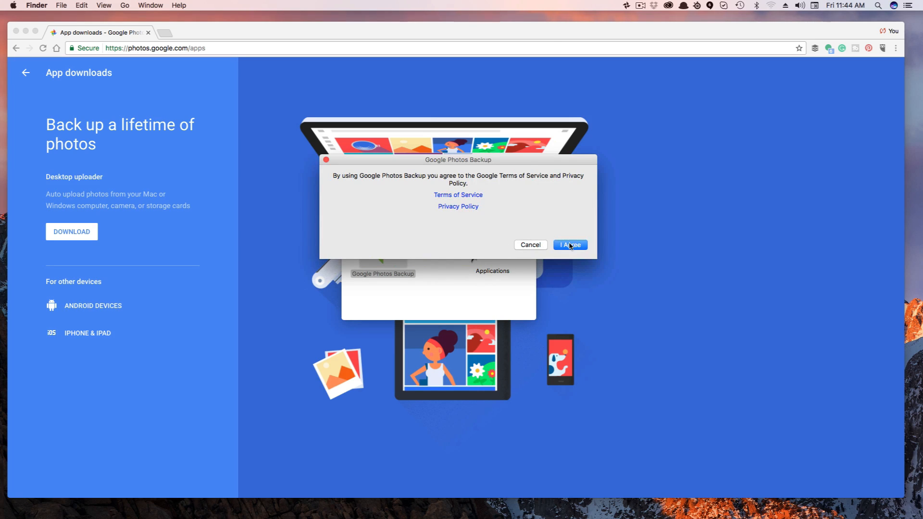
pyautogui.click(569, 245)
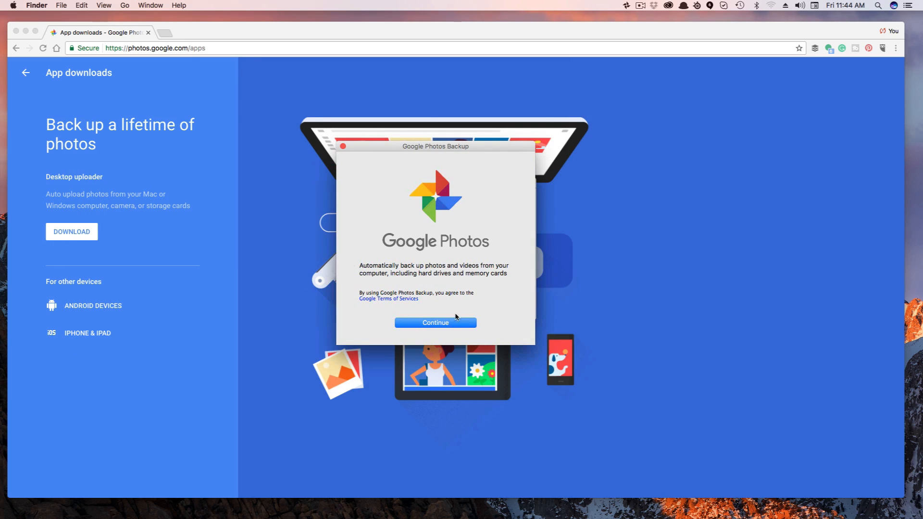
pyautogui.click(435, 322)
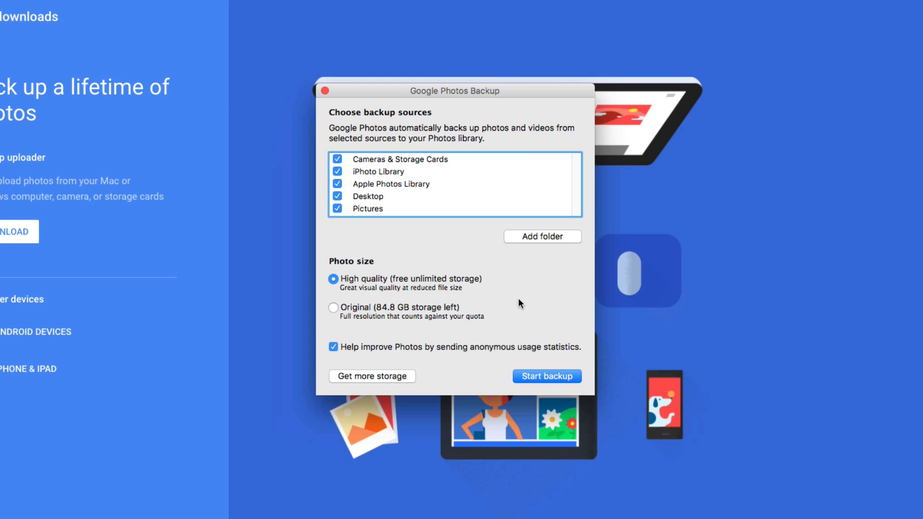
pyautogui.moveTo(403, 187)
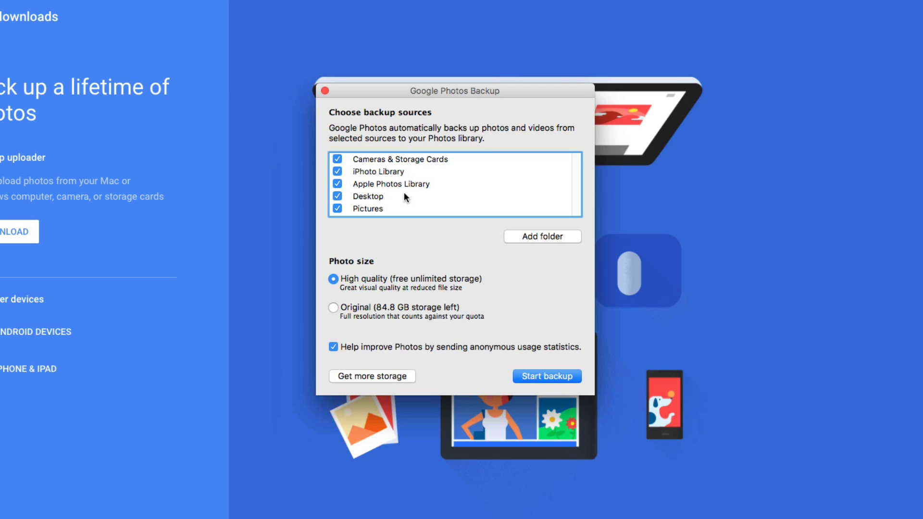
pyautogui.moveTo(357, 199)
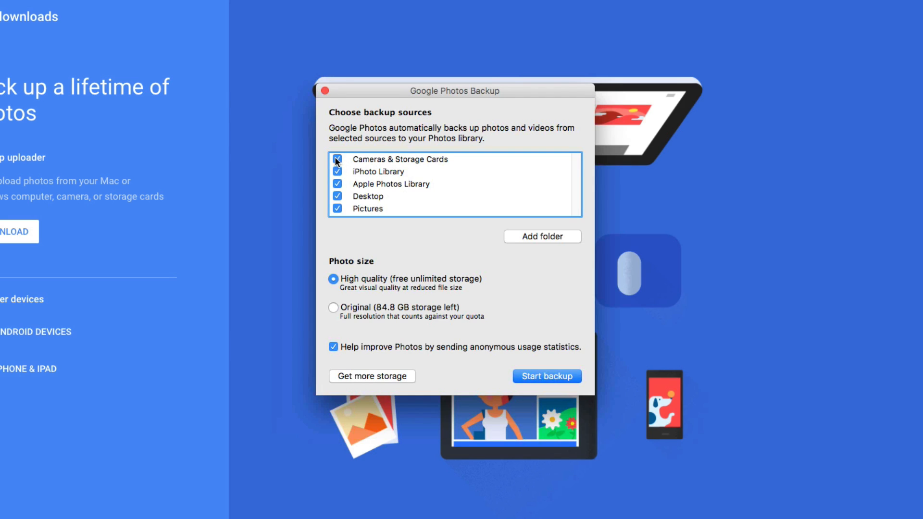
# Uncheck Cameras & Storage Cards and start backing up the remaining sources.
pyautogui.click(338, 159)
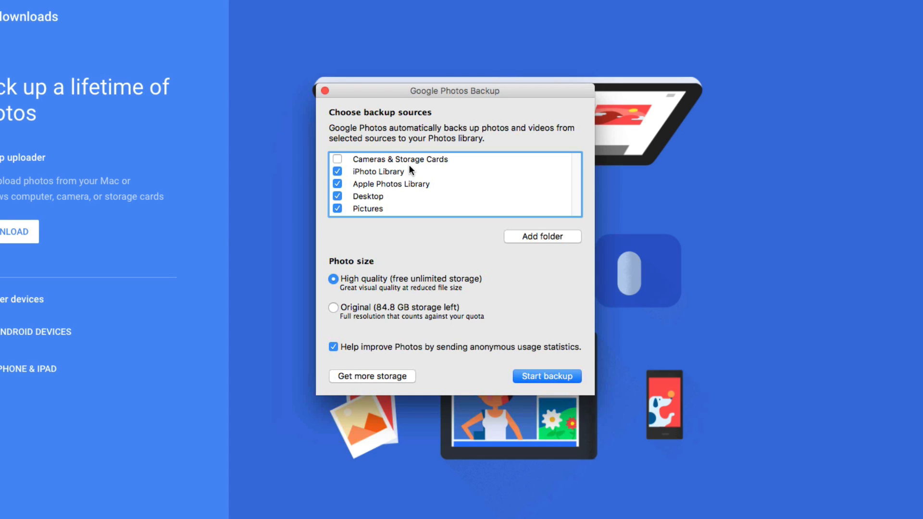
pyautogui.moveTo(498, 200)
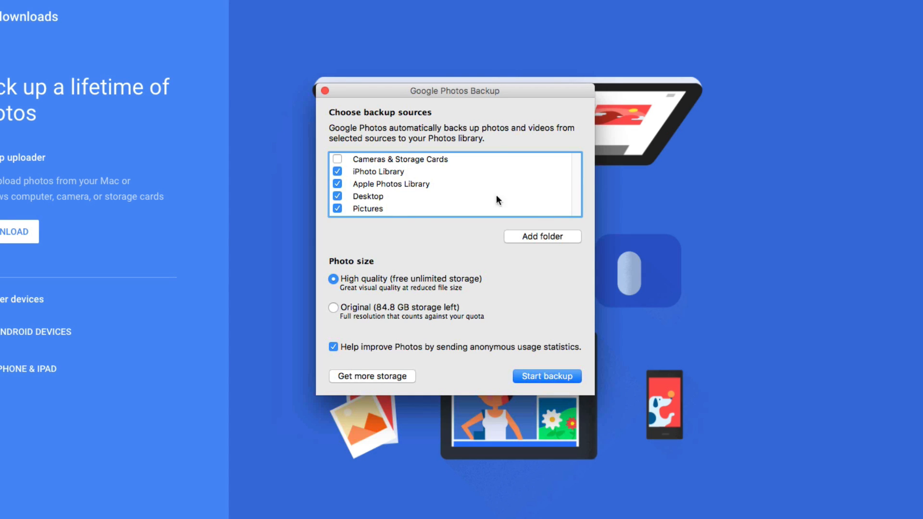
pyautogui.moveTo(348, 178)
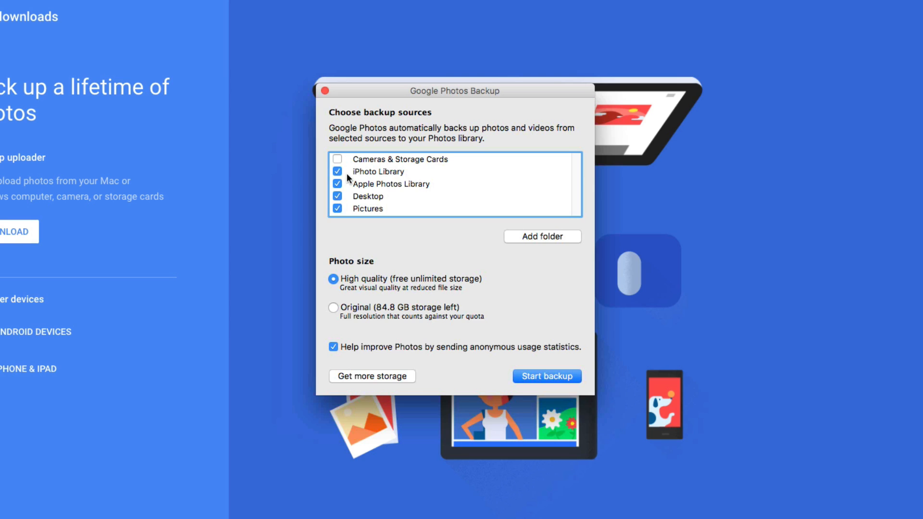
pyautogui.moveTo(436, 196)
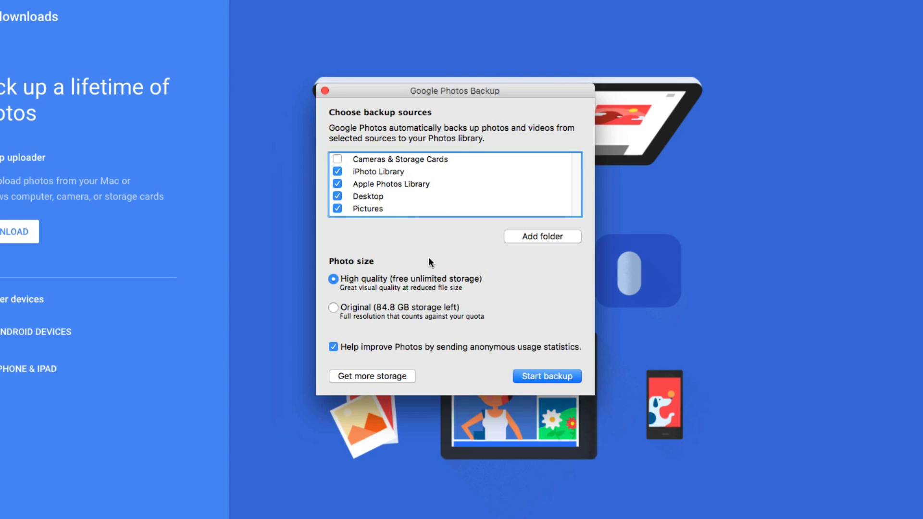
pyautogui.moveTo(382, 316)
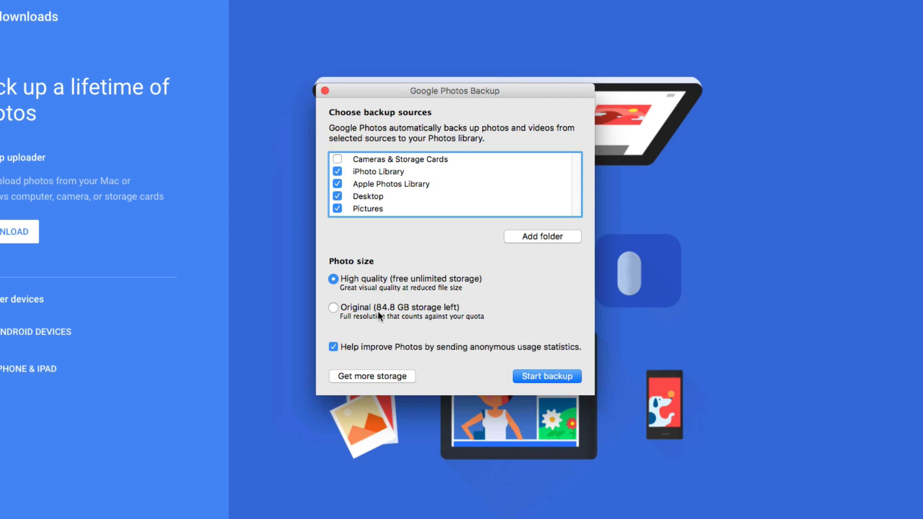
pyautogui.moveTo(305, 245)
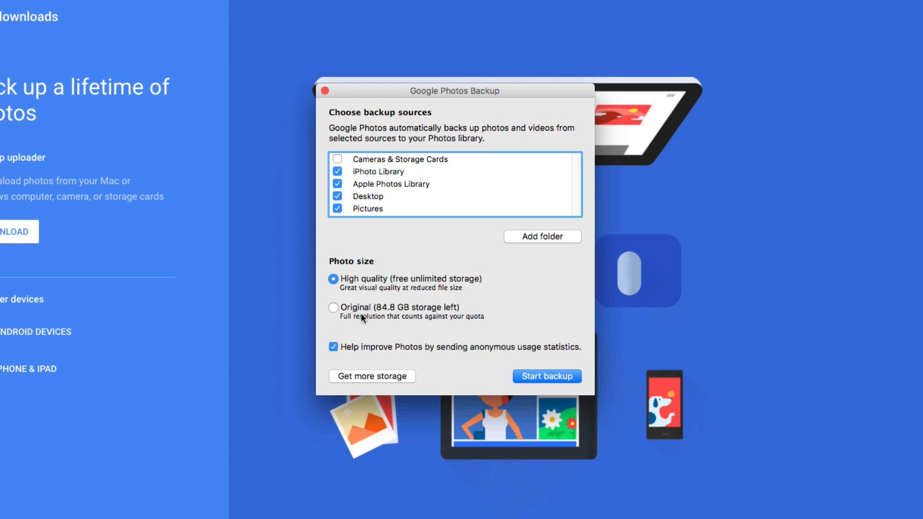
pyautogui.moveTo(380, 320)
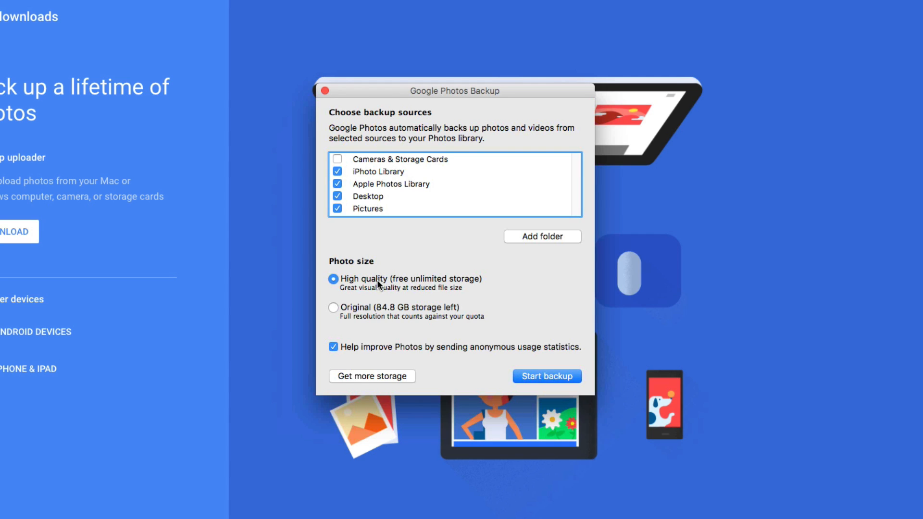
pyautogui.moveTo(440, 377)
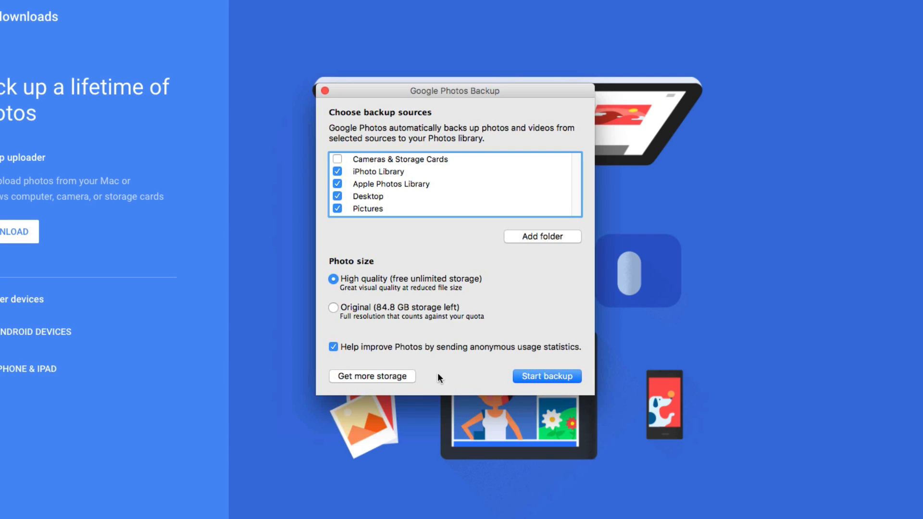
pyautogui.moveTo(438, 388)
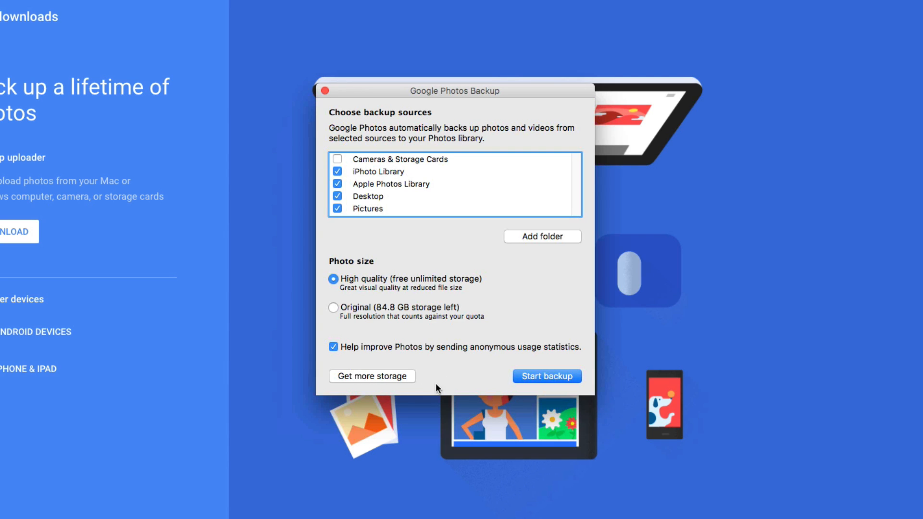
pyautogui.moveTo(435, 382)
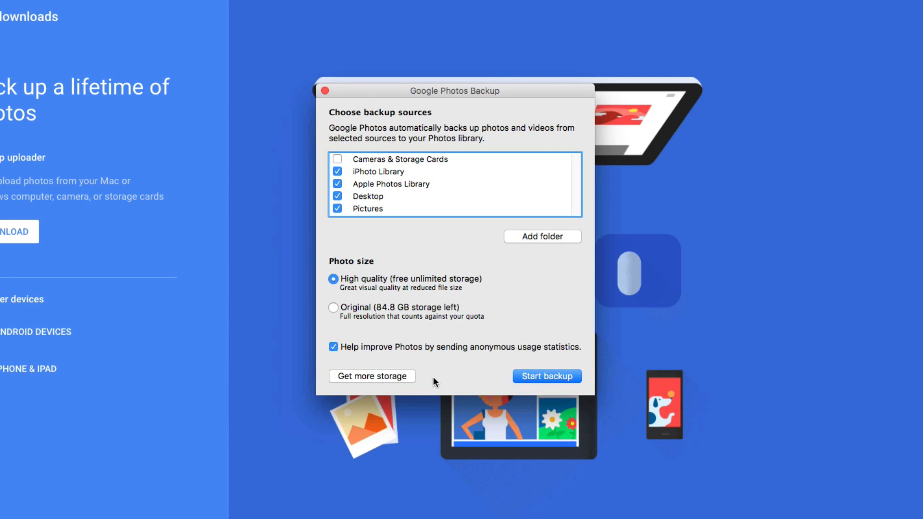
pyautogui.click(546, 376)
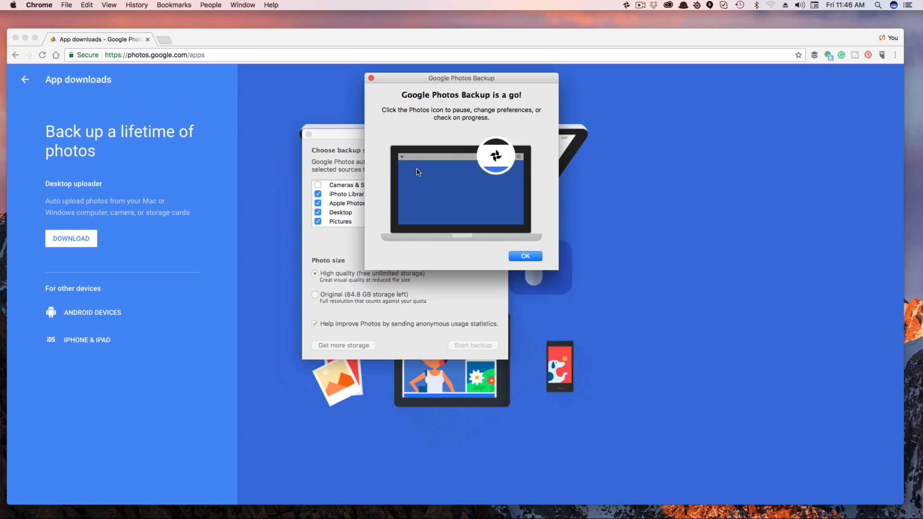
# Dismiss the backup confirmation and view the uploader's status from the menu bar icon.
pyautogui.click(524, 256)
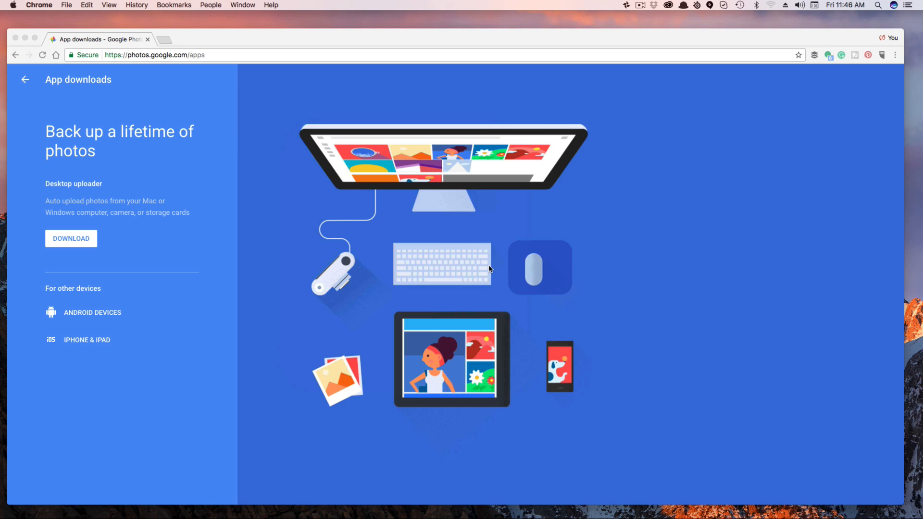
pyautogui.click(626, 5)
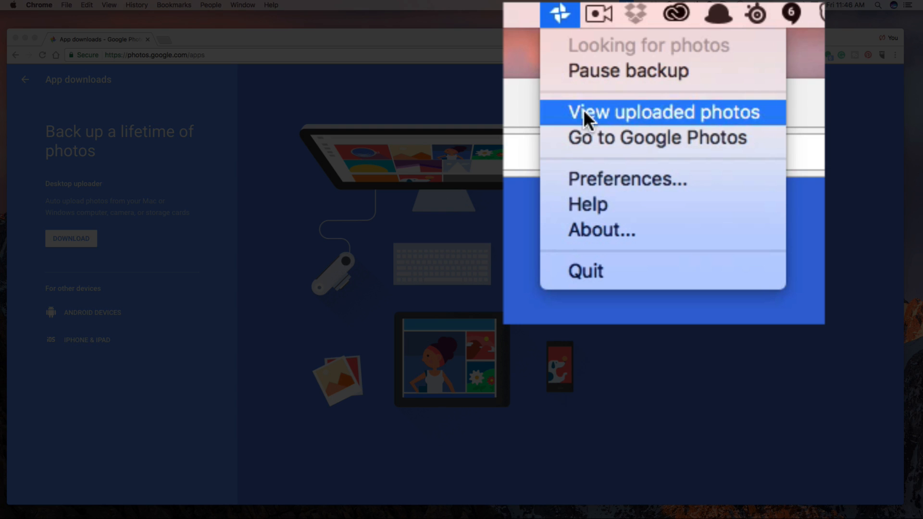
pyautogui.moveTo(664, 138)
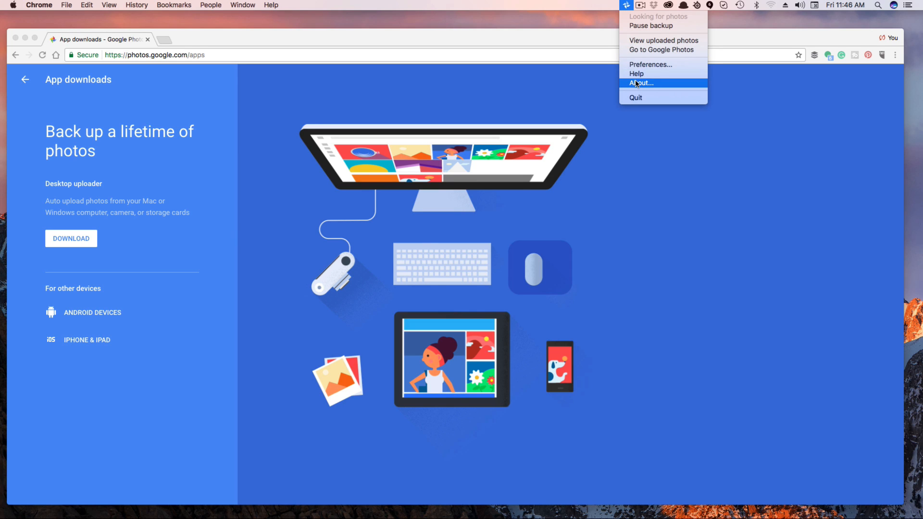
pyautogui.moveTo(617, 134)
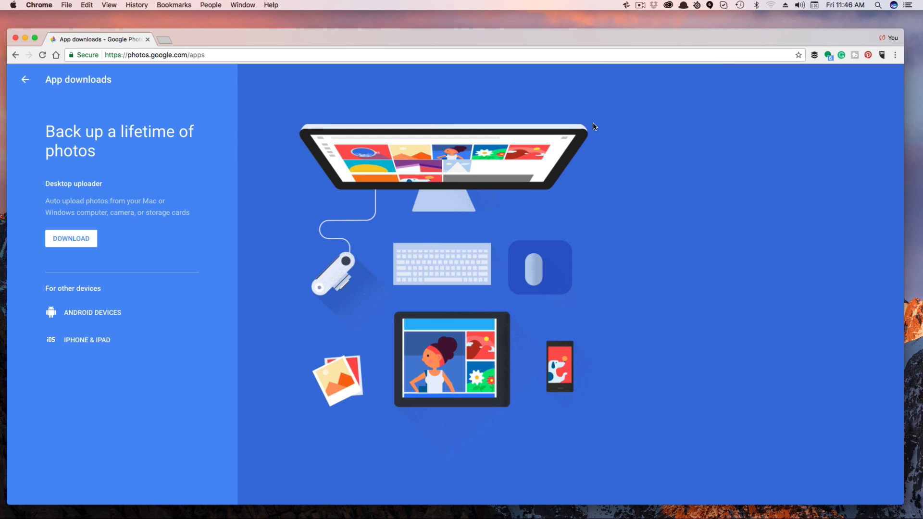
pyautogui.moveTo(581, 121)
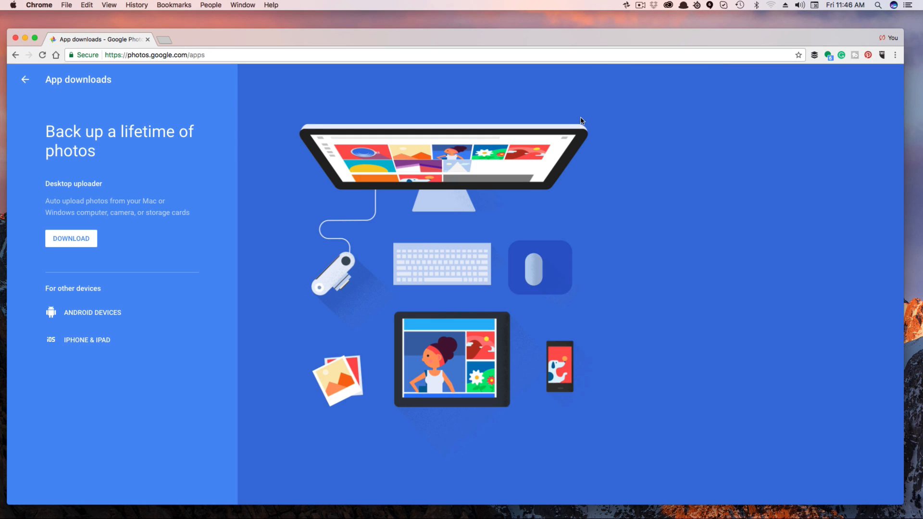
pyautogui.moveTo(573, 126)
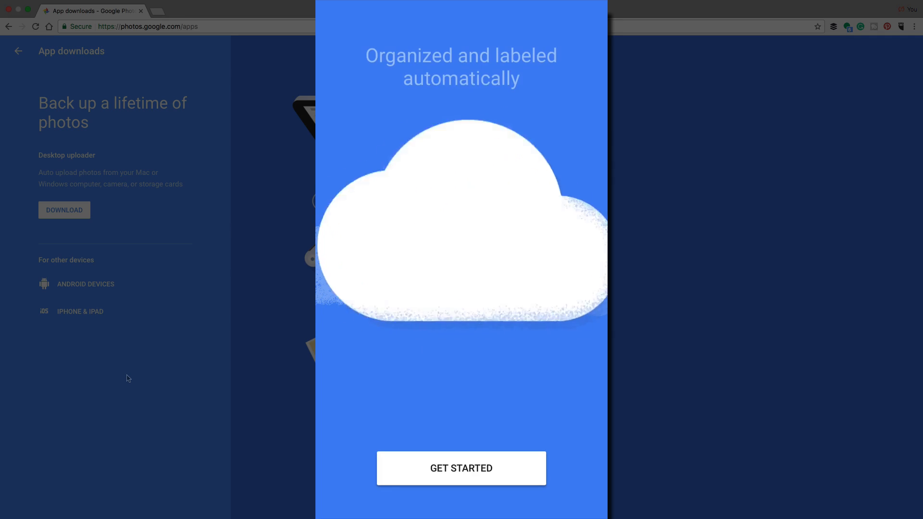
# Start setup, grant Google Photos photo library access, and answer the notifications prompt.
pyautogui.click(461, 468)
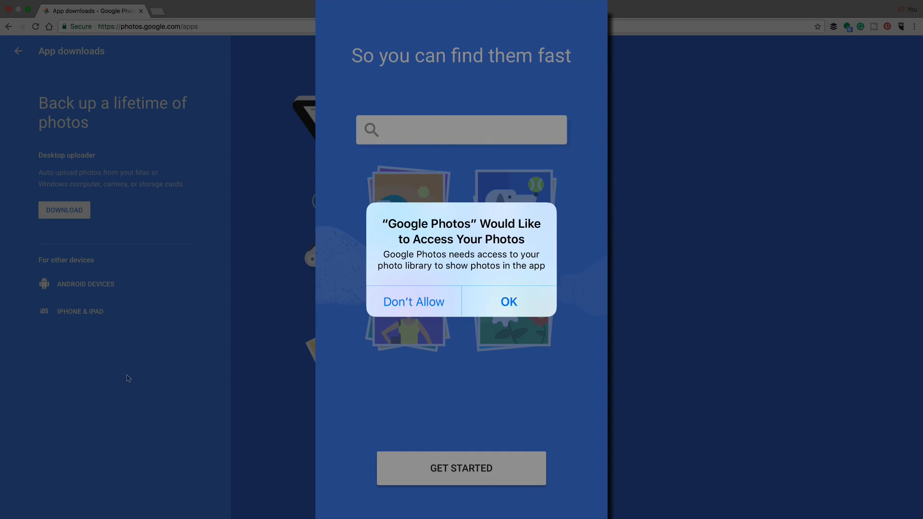
pyautogui.write('dog')
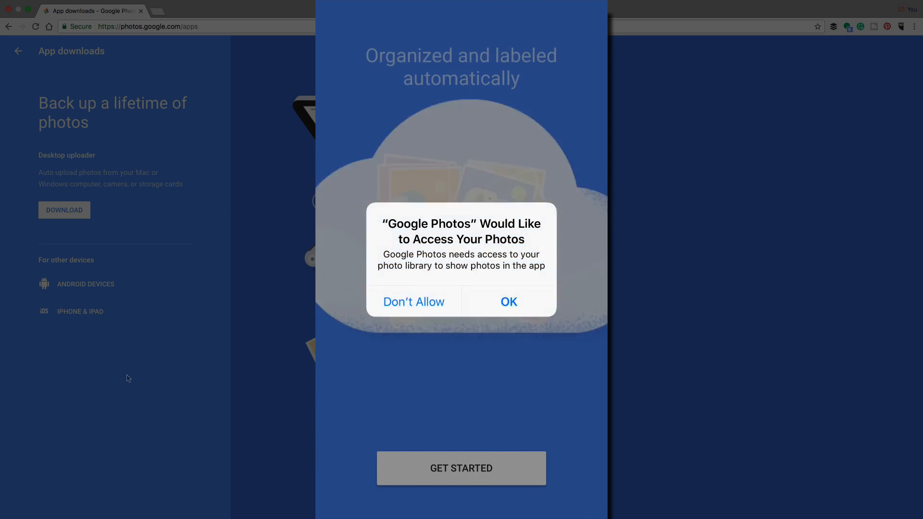
pyautogui.click(508, 301)
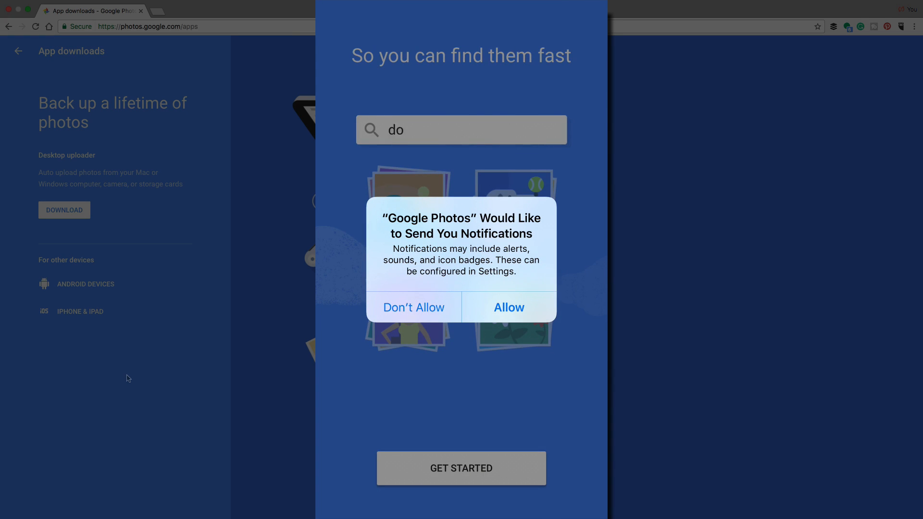
pyautogui.click(508, 307)
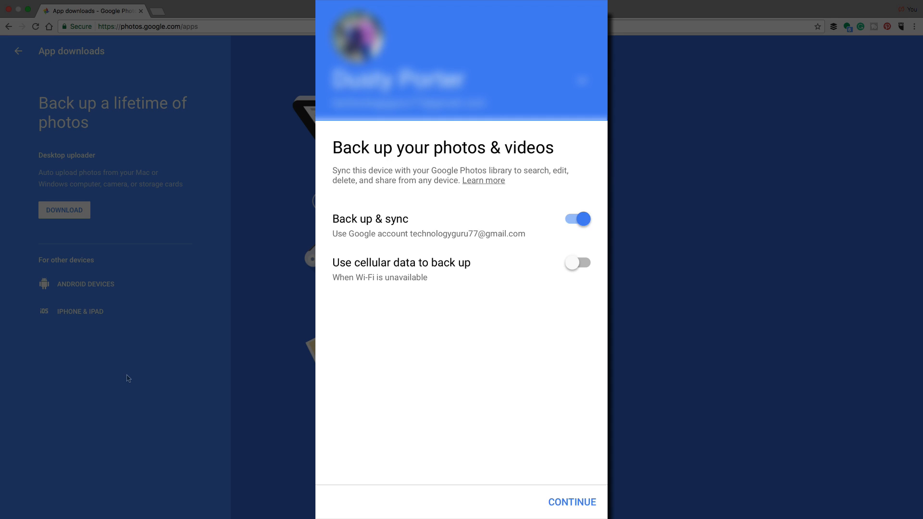
pyautogui.click(576, 220)
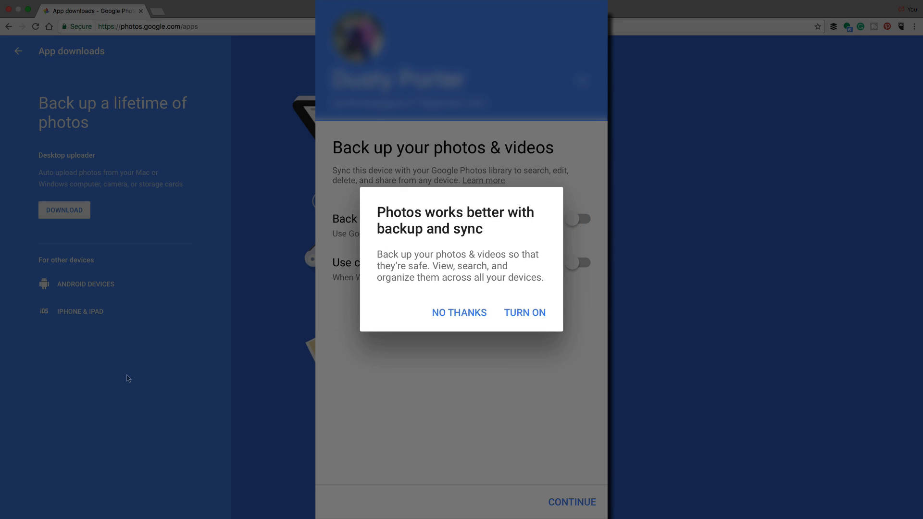
pyautogui.click(525, 312)
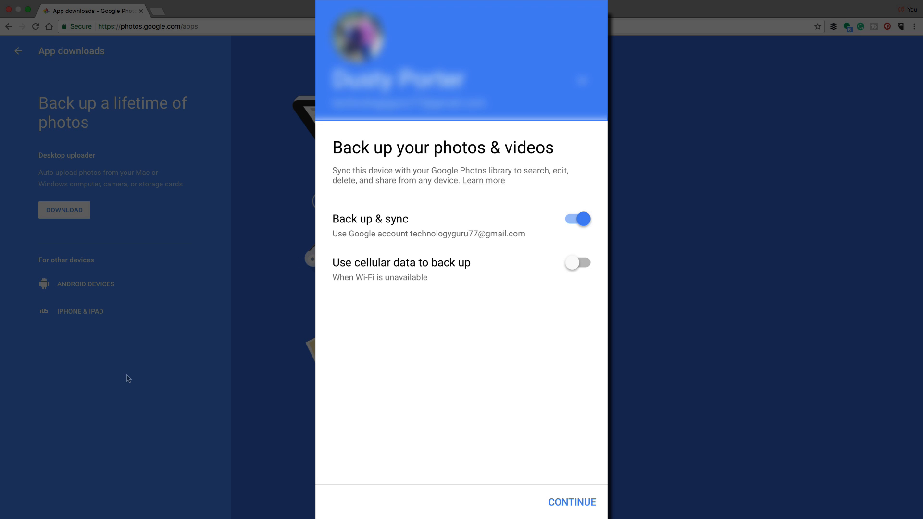
# Keep backup and sync on, accept High quality upload size, and skip the tips.
pyautogui.click(571, 502)
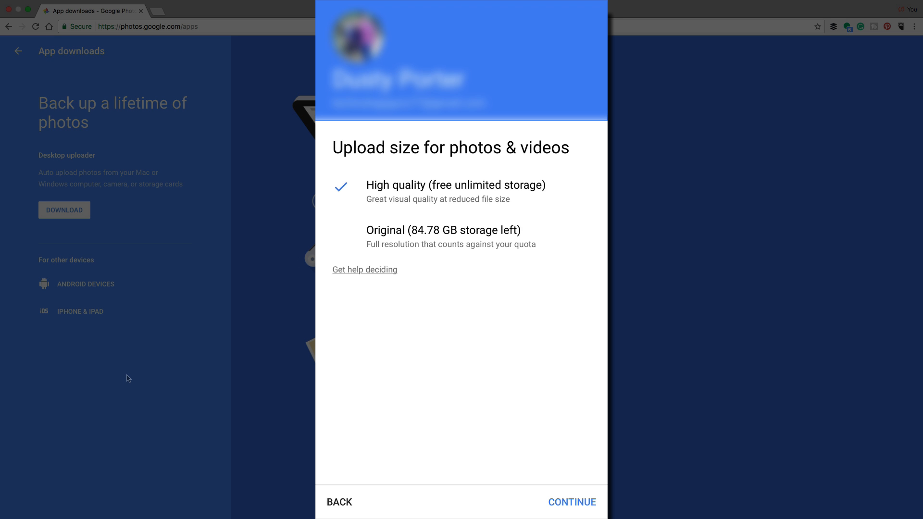
pyautogui.click(571, 502)
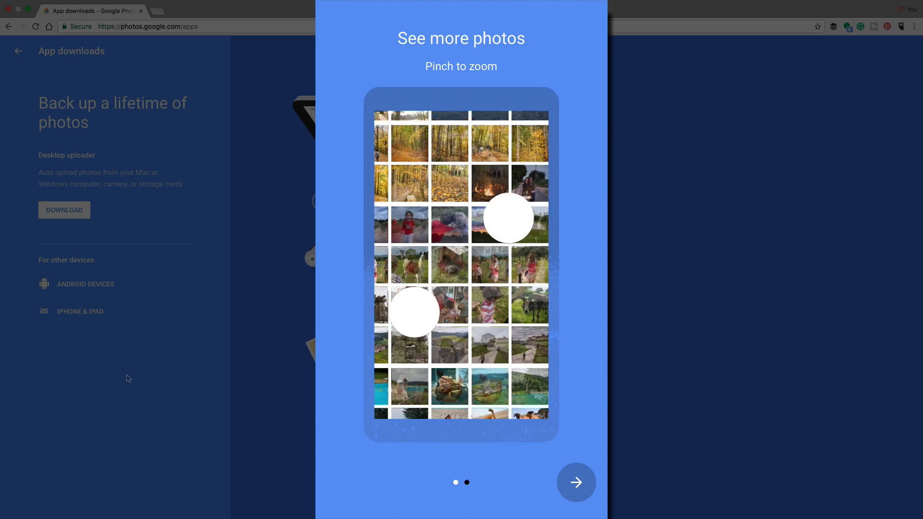
pyautogui.click(576, 482)
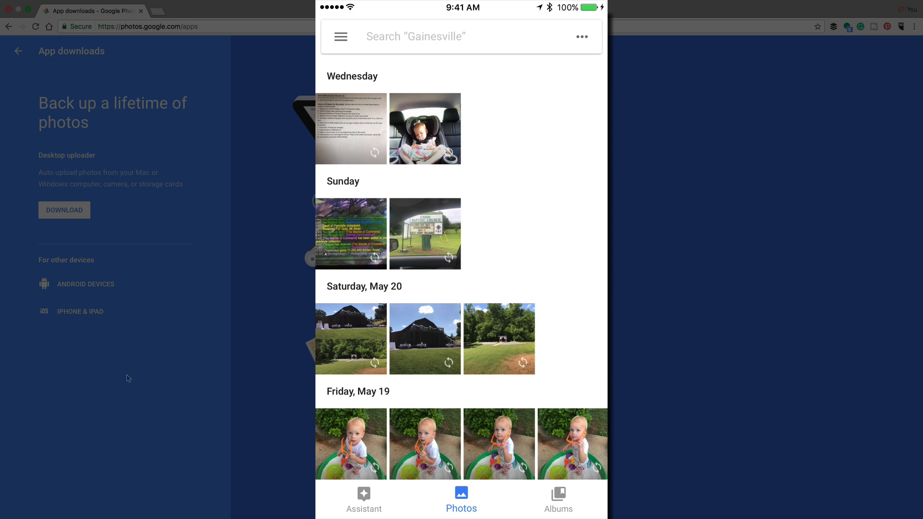
# Open the Assistant tab to see the card showing 1,853 items left to back up.
pyautogui.scroll(-3)
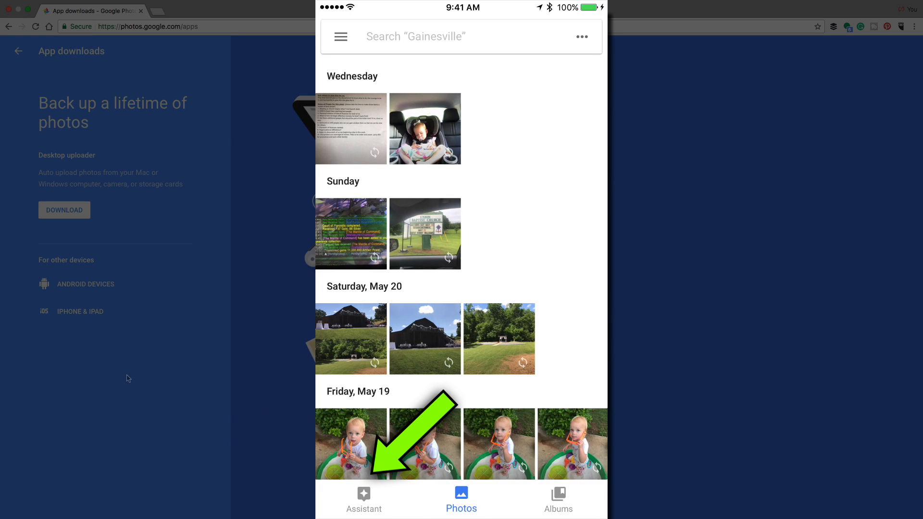
pyautogui.click(364, 503)
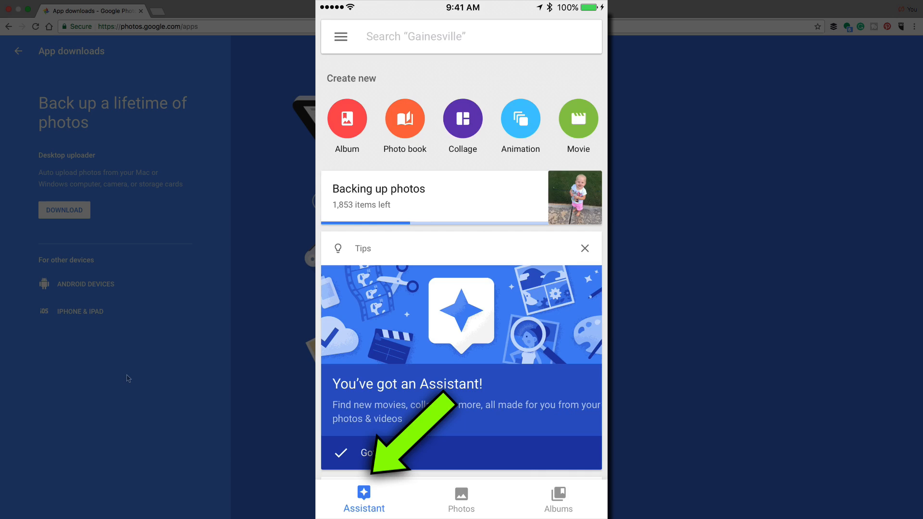